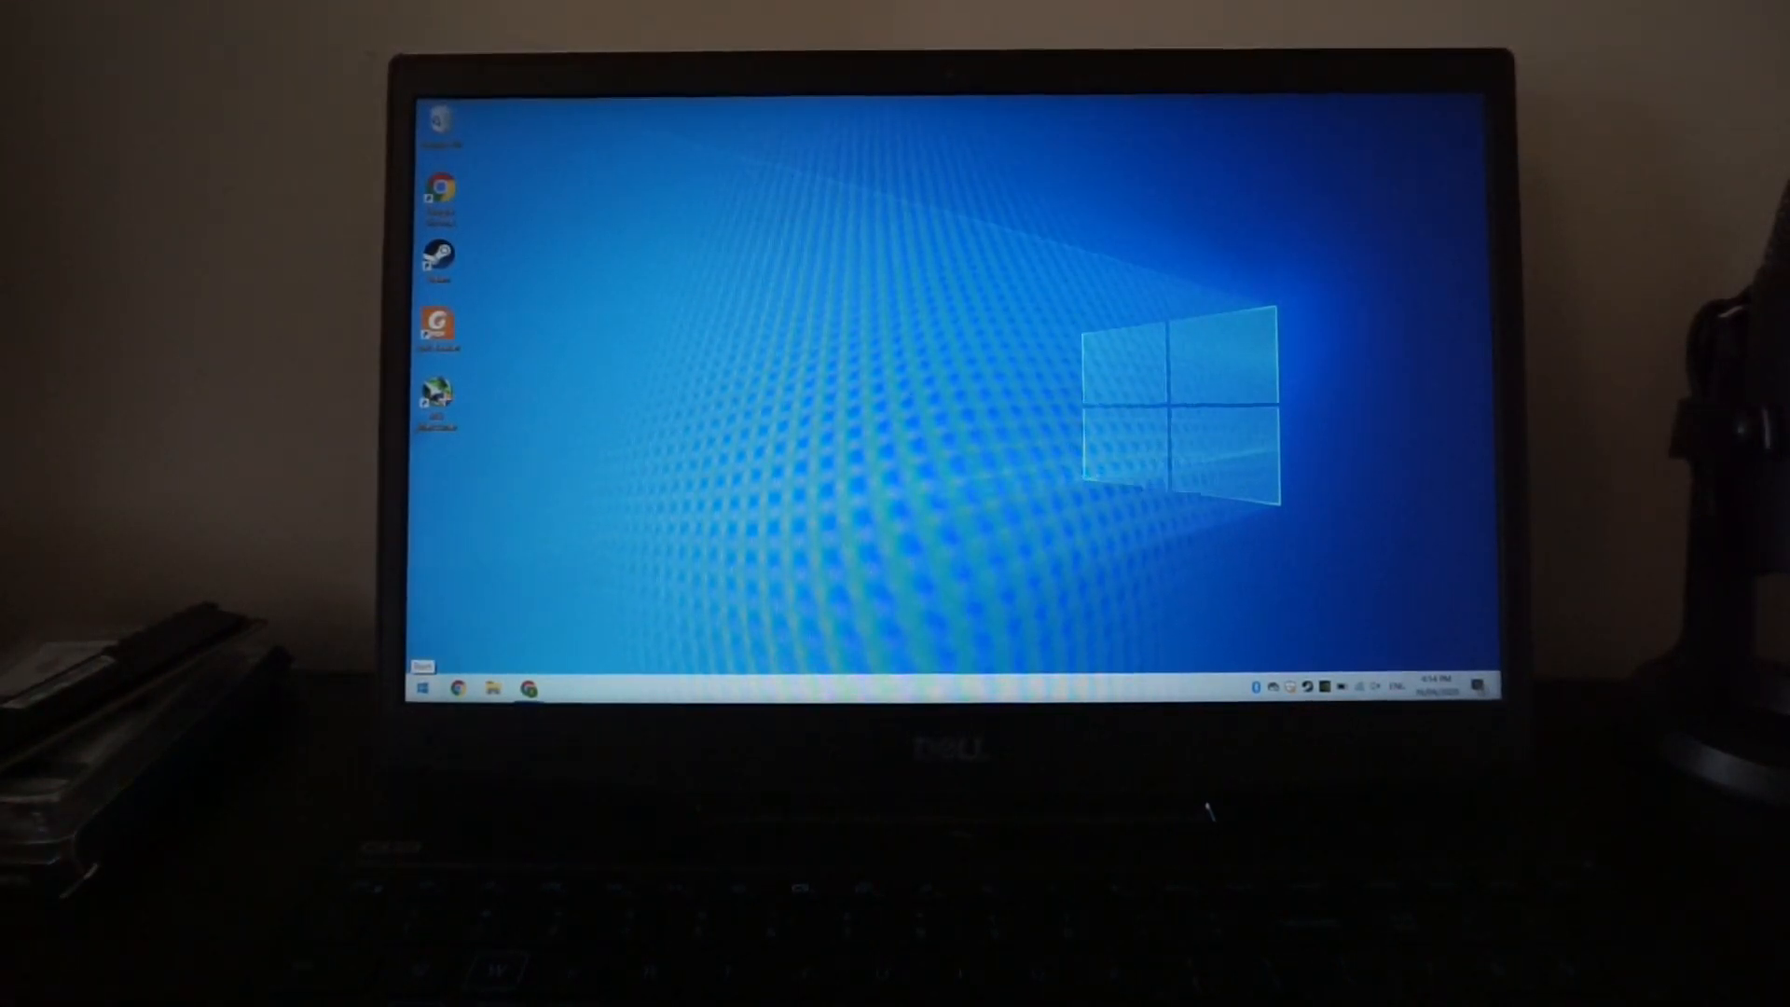
Briefly show the Start menu app list, then bring up Task Manager from the desktop.
click(429, 687)
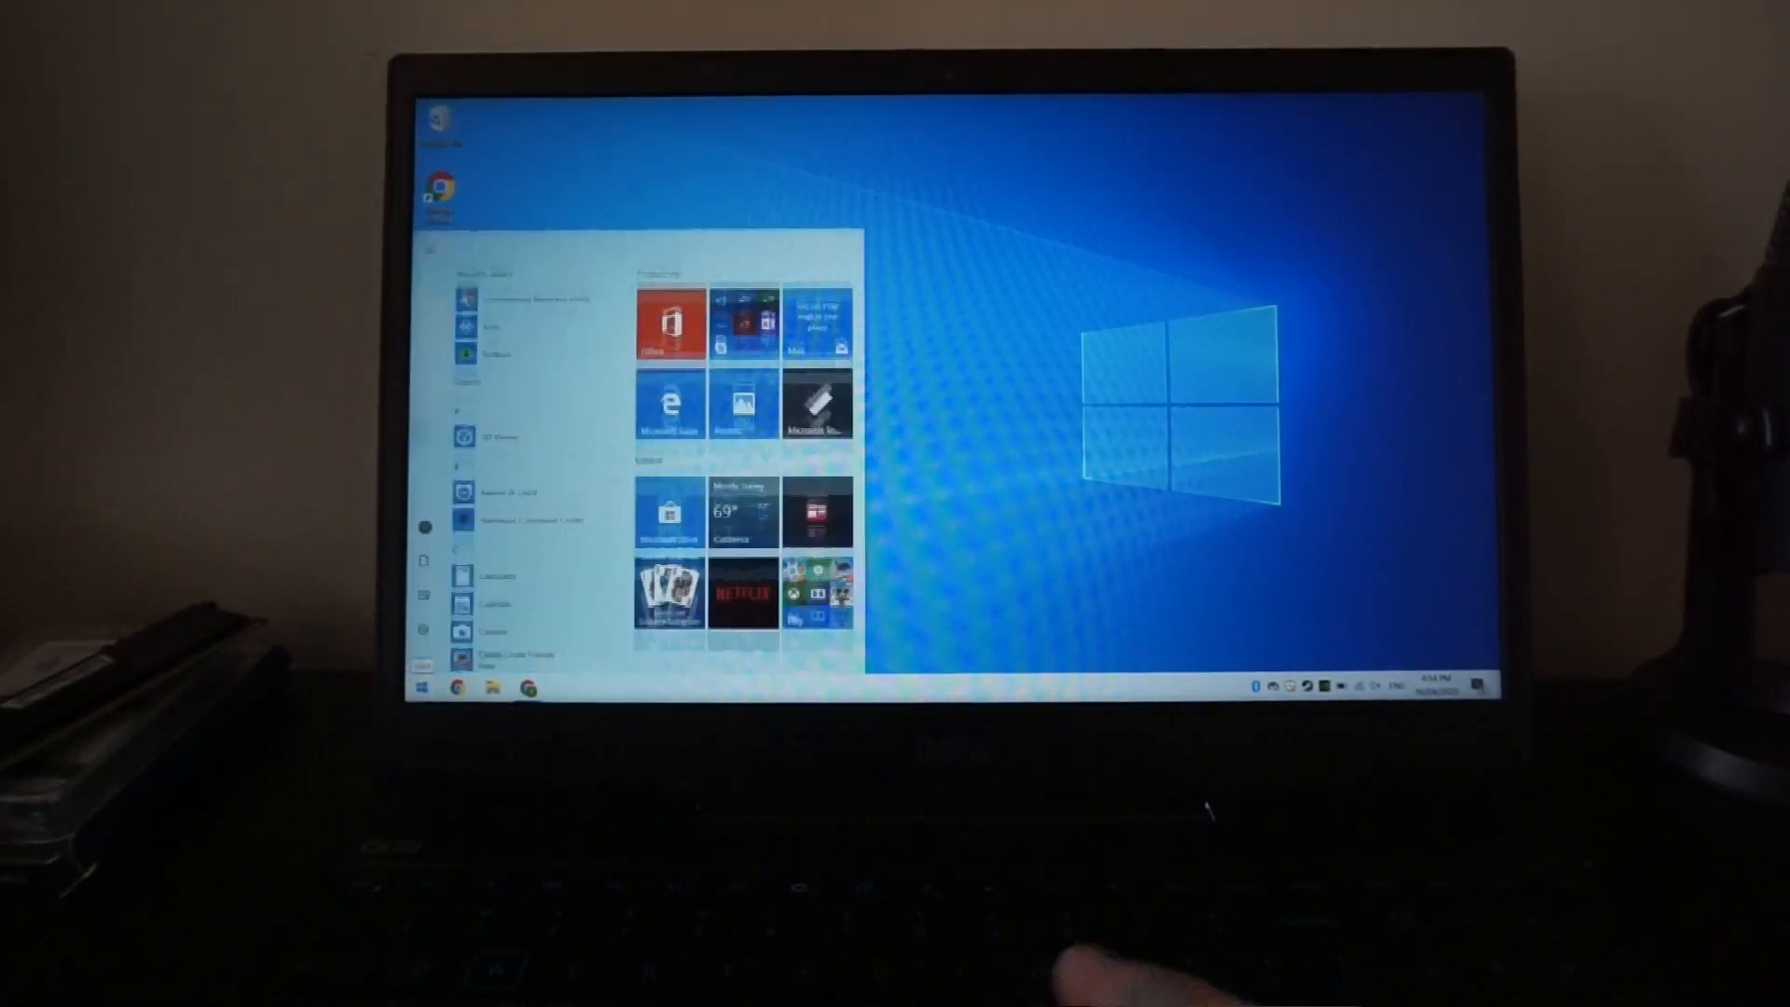
click(431, 686)
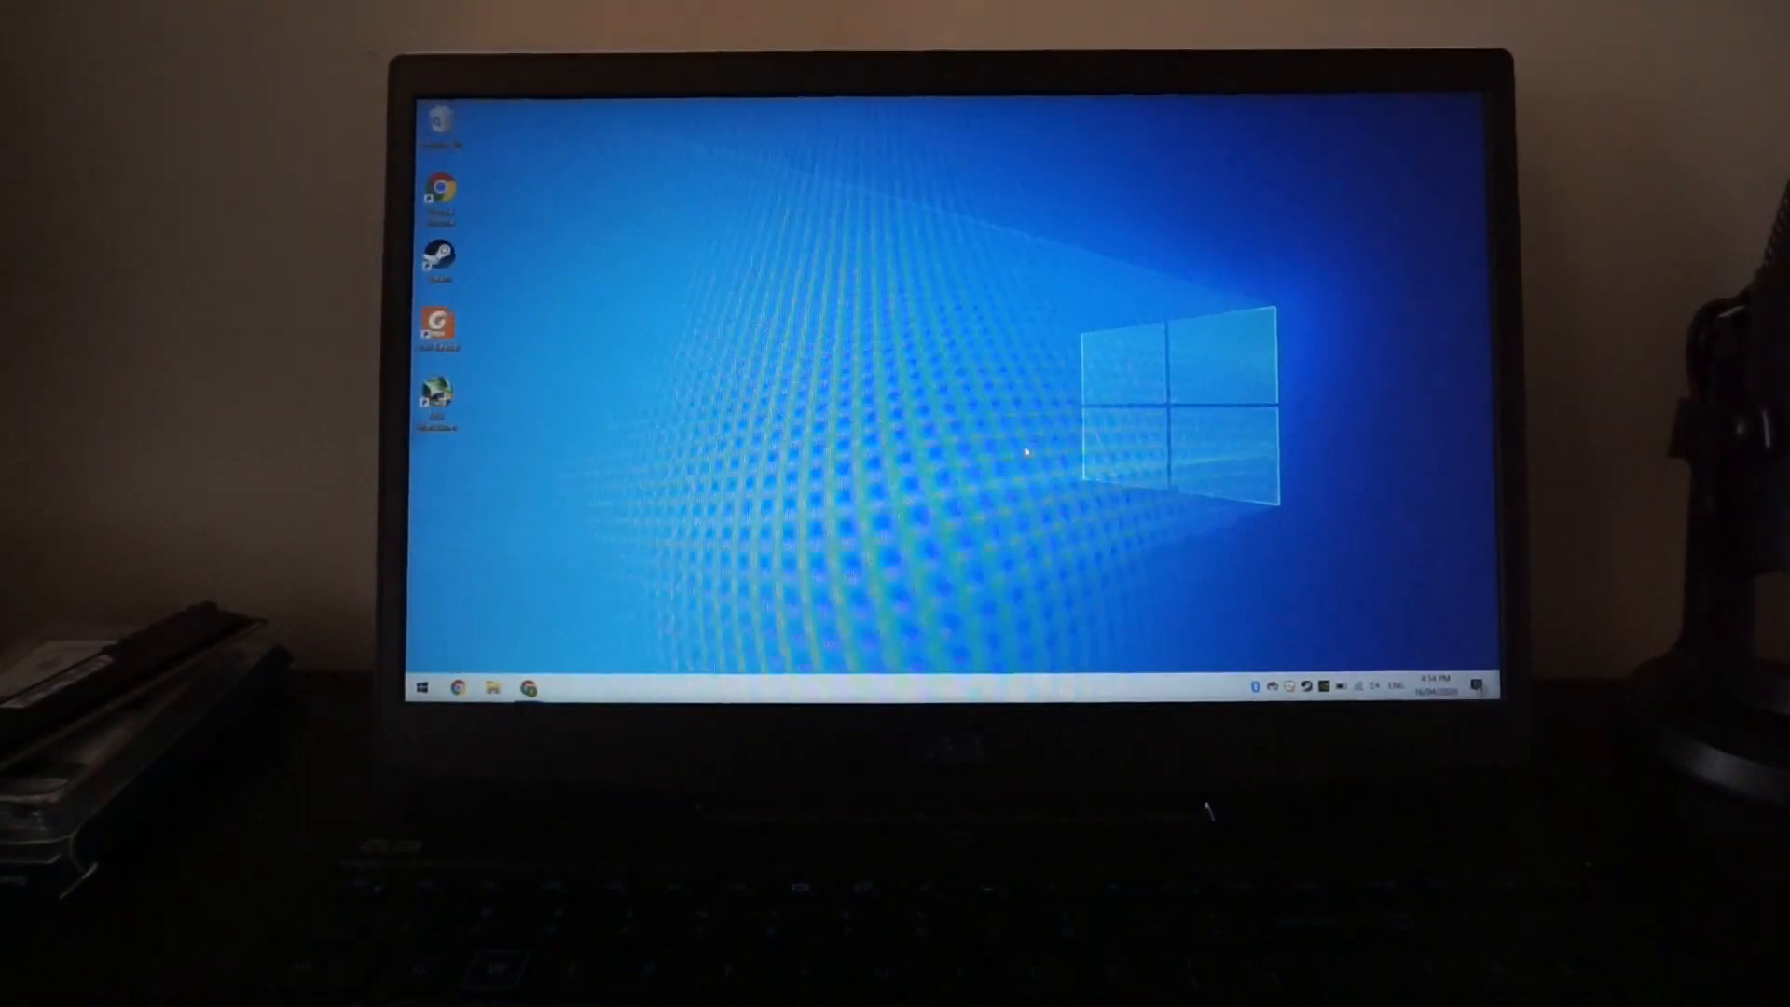
key(Ctrl+Alt+Delete)
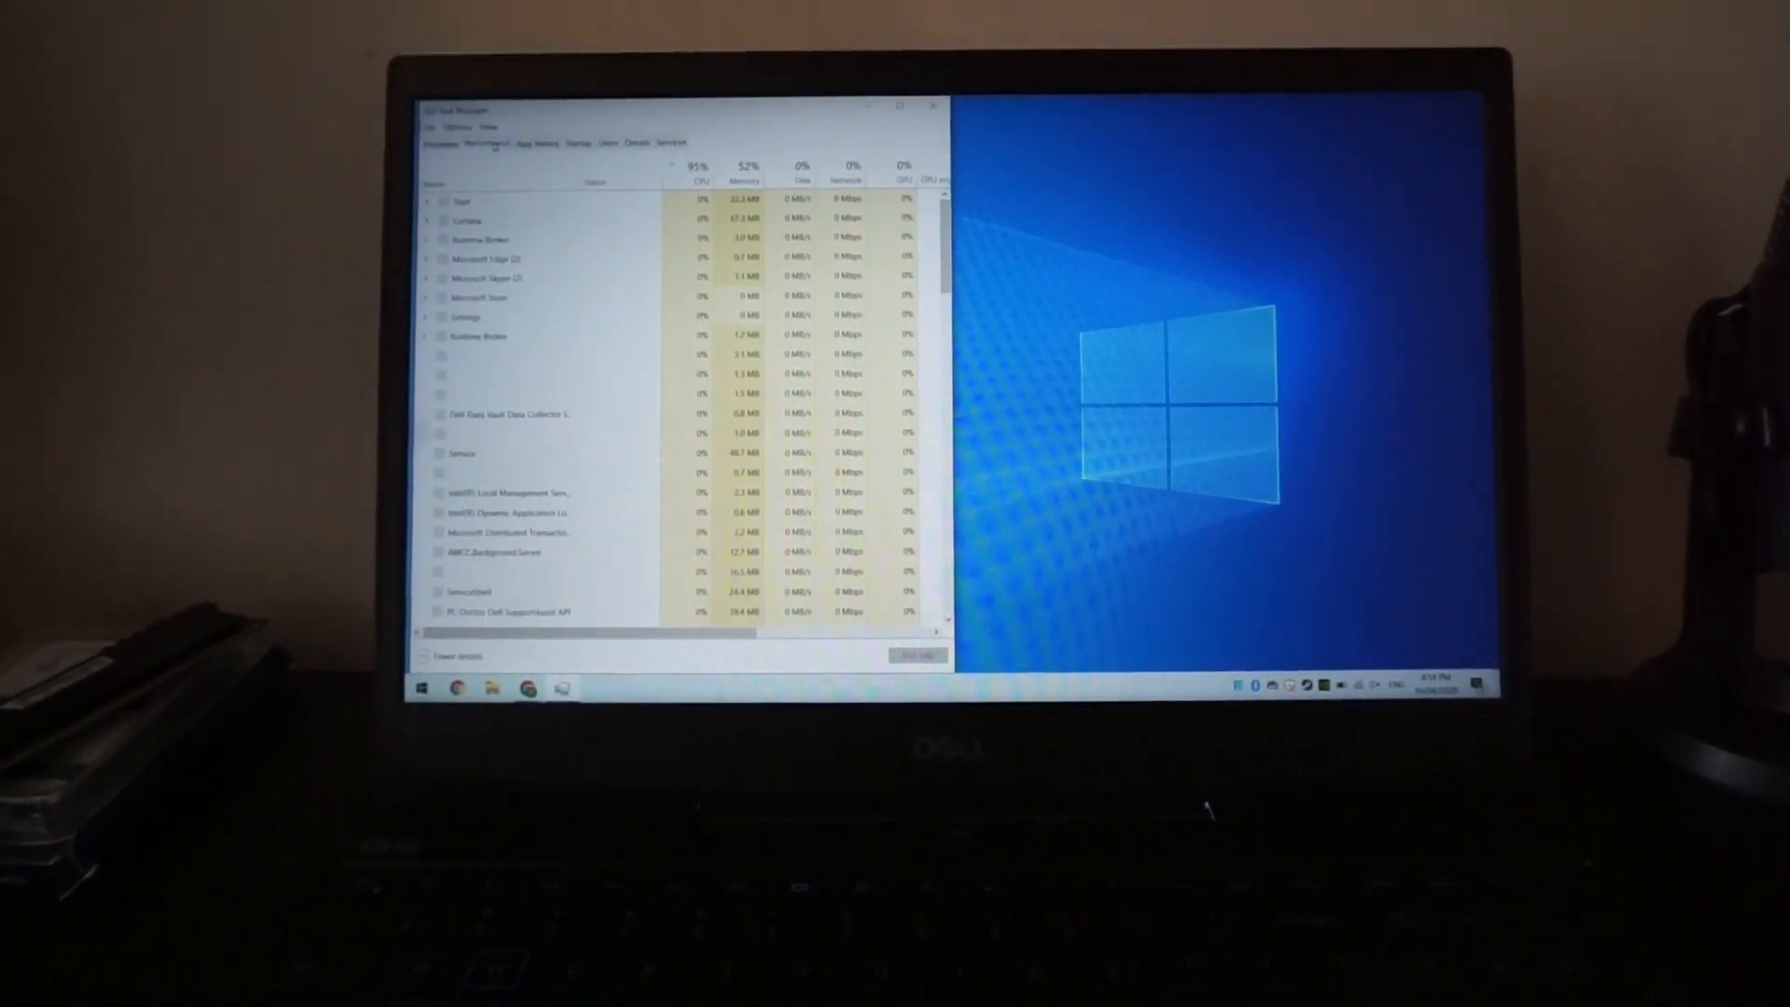
View the CPU details under Performance, then close Task Manager.
click(496, 146)
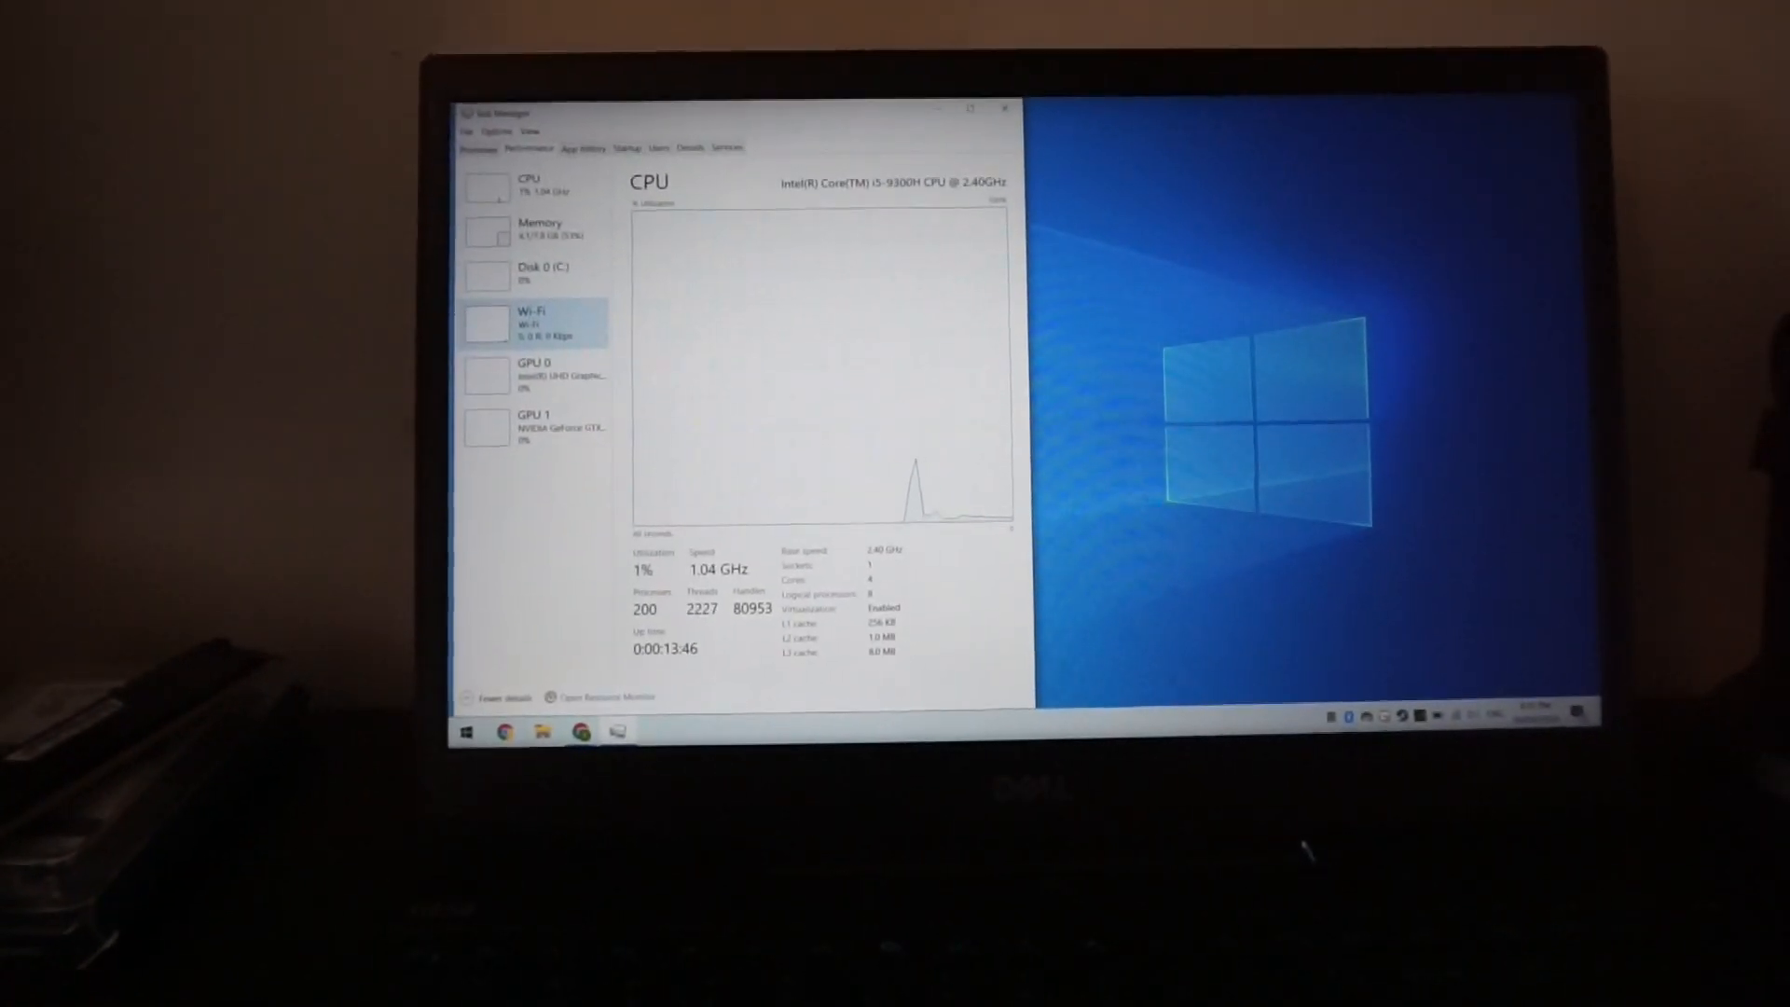
click(1003, 108)
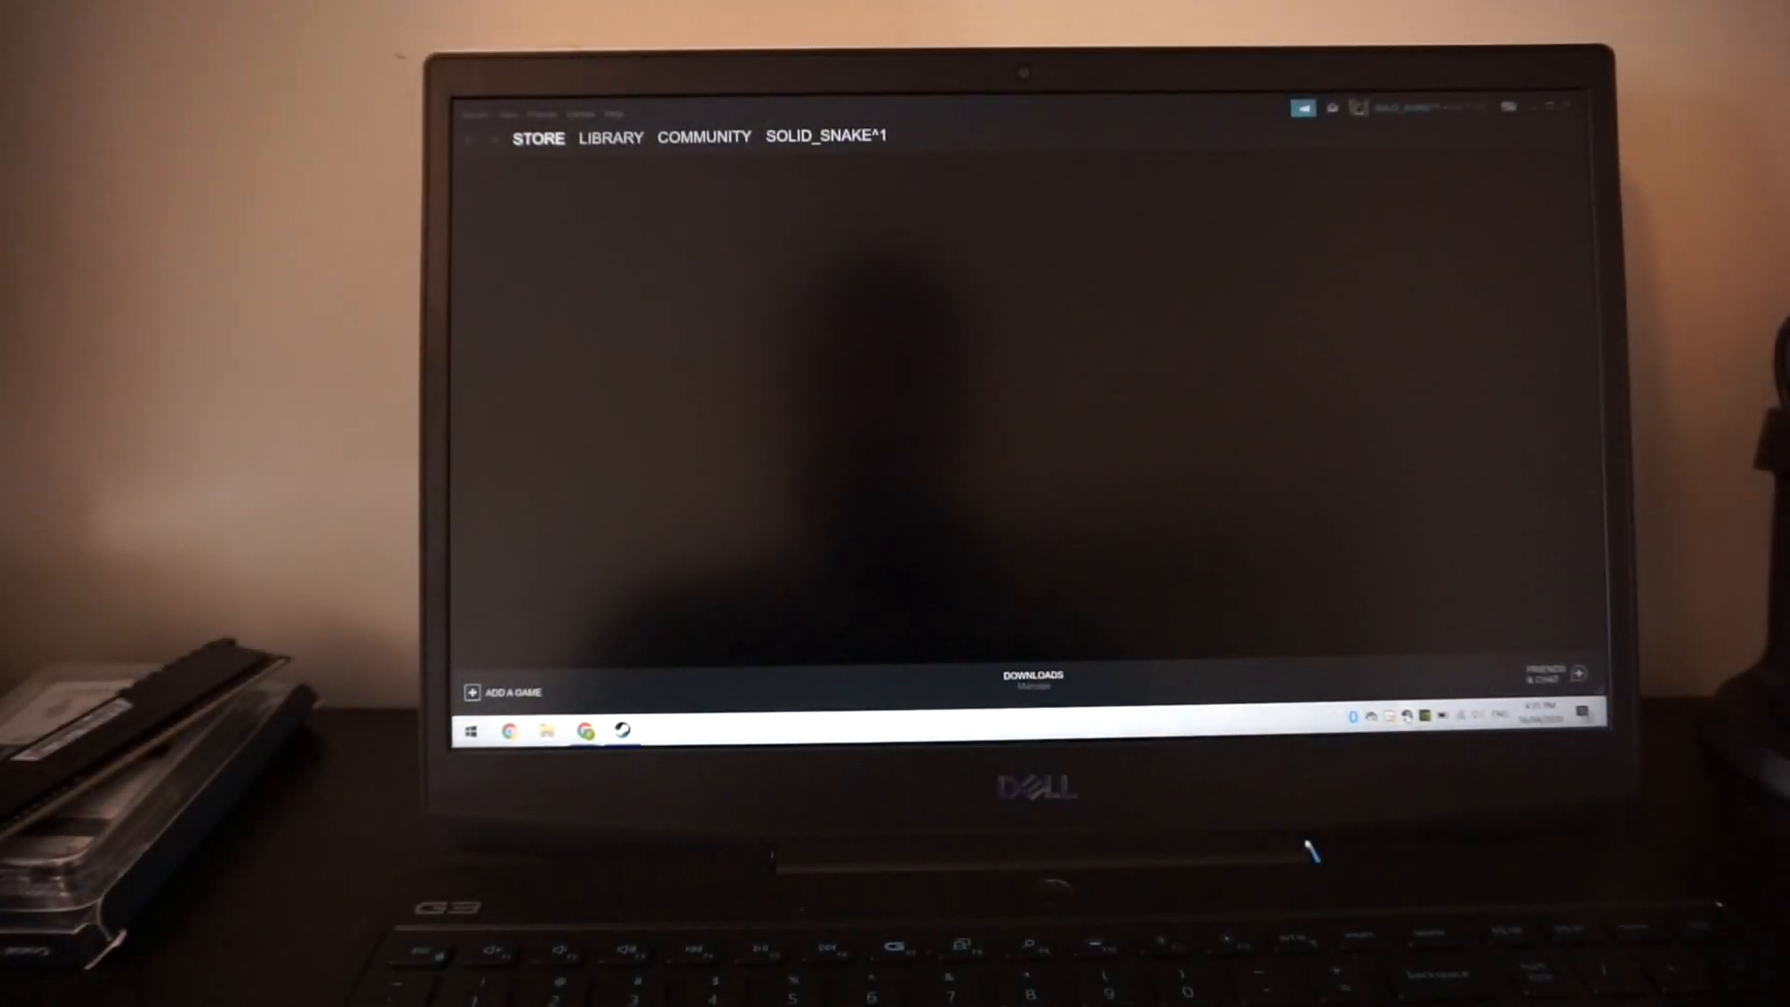
Visit Steam's Store and Library pages, then close the Steam client.
click(537, 136)
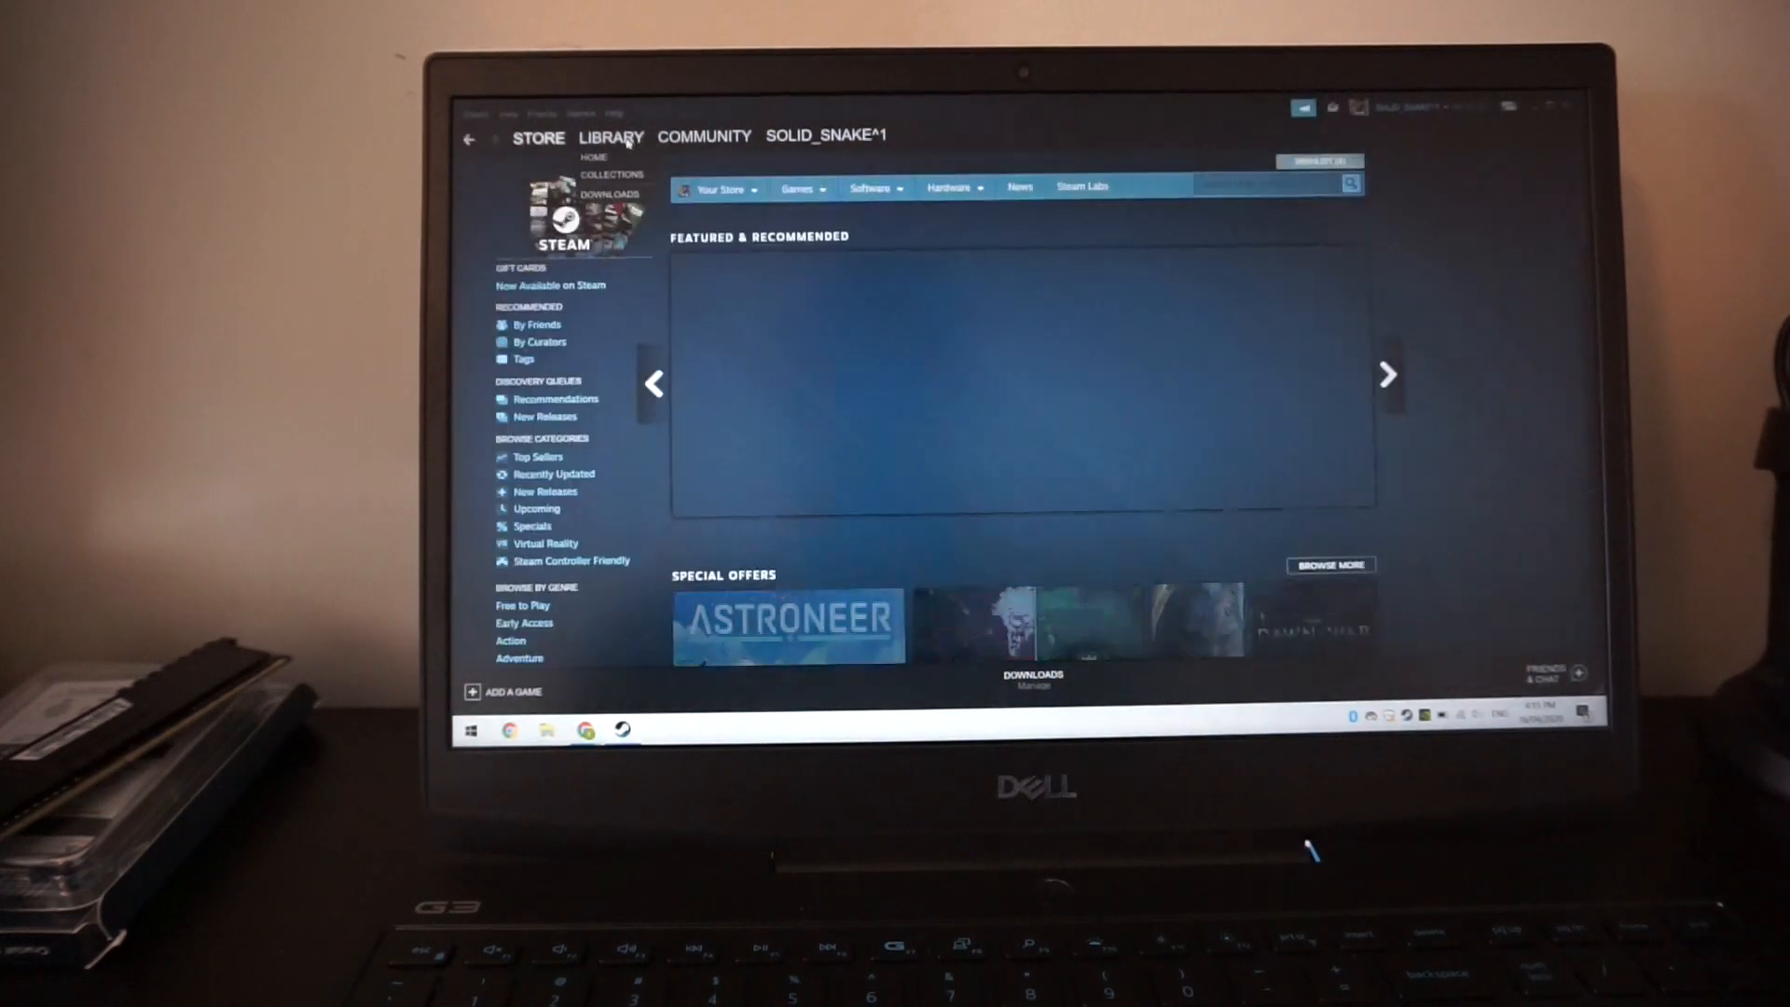
click(611, 138)
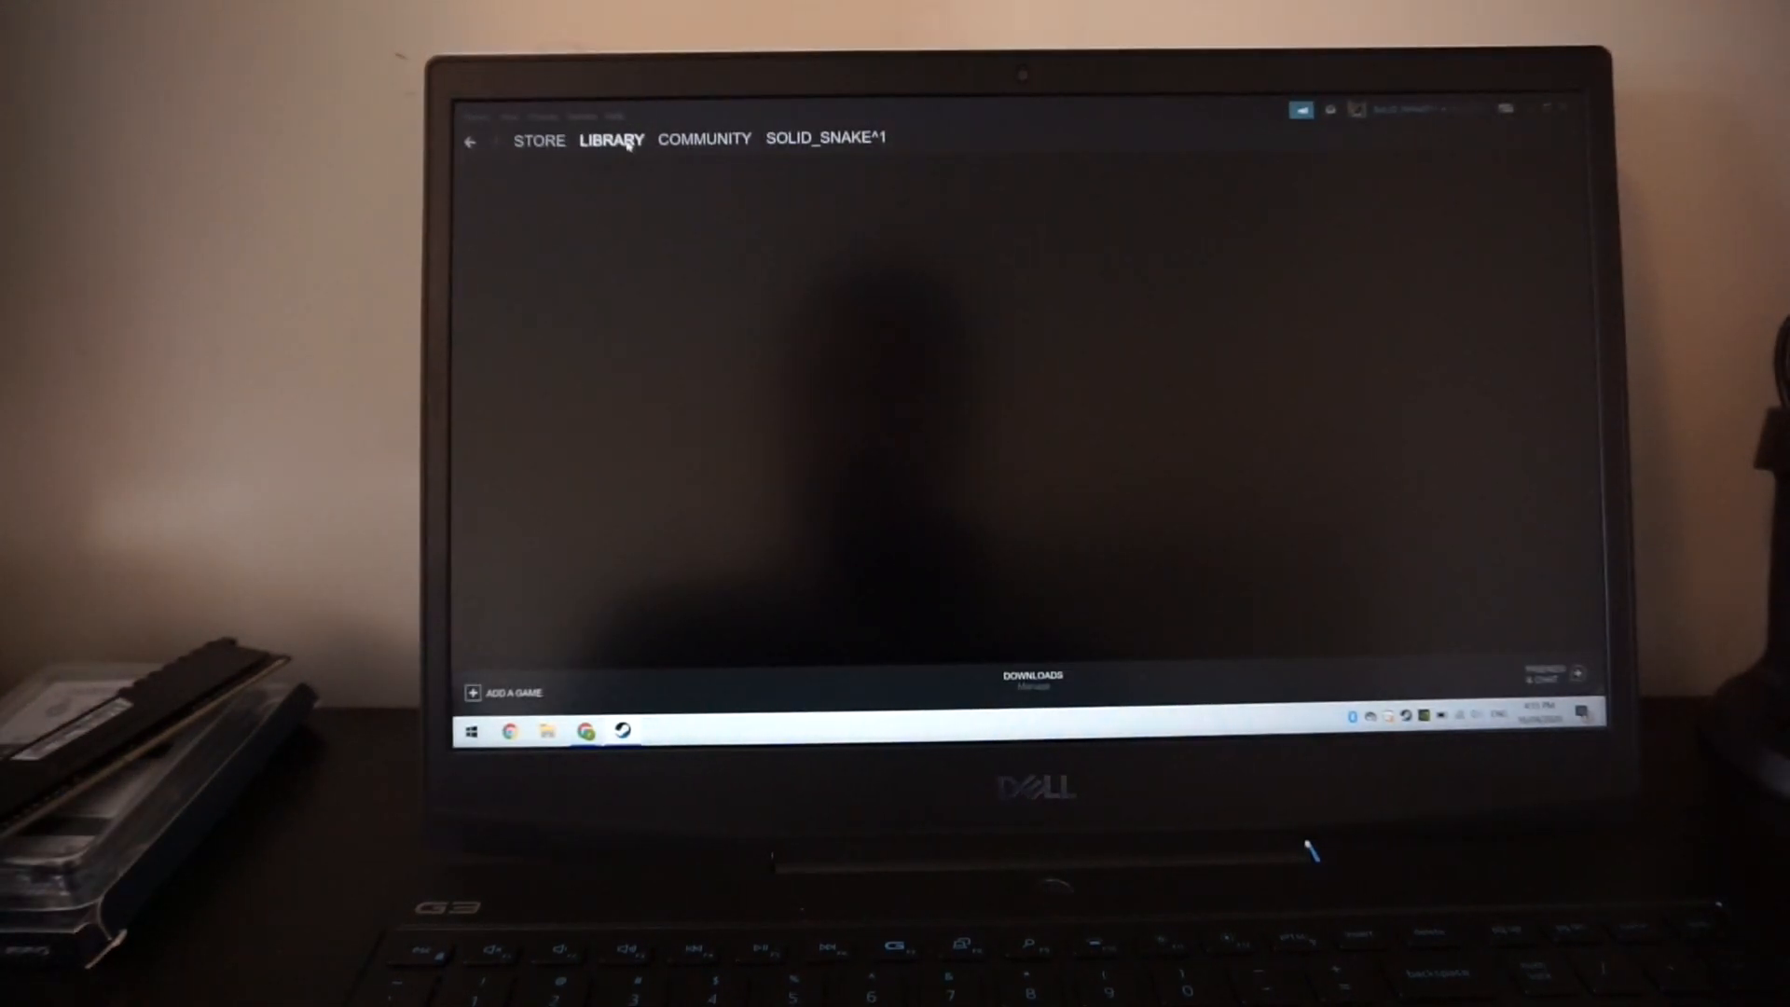
click(612, 138)
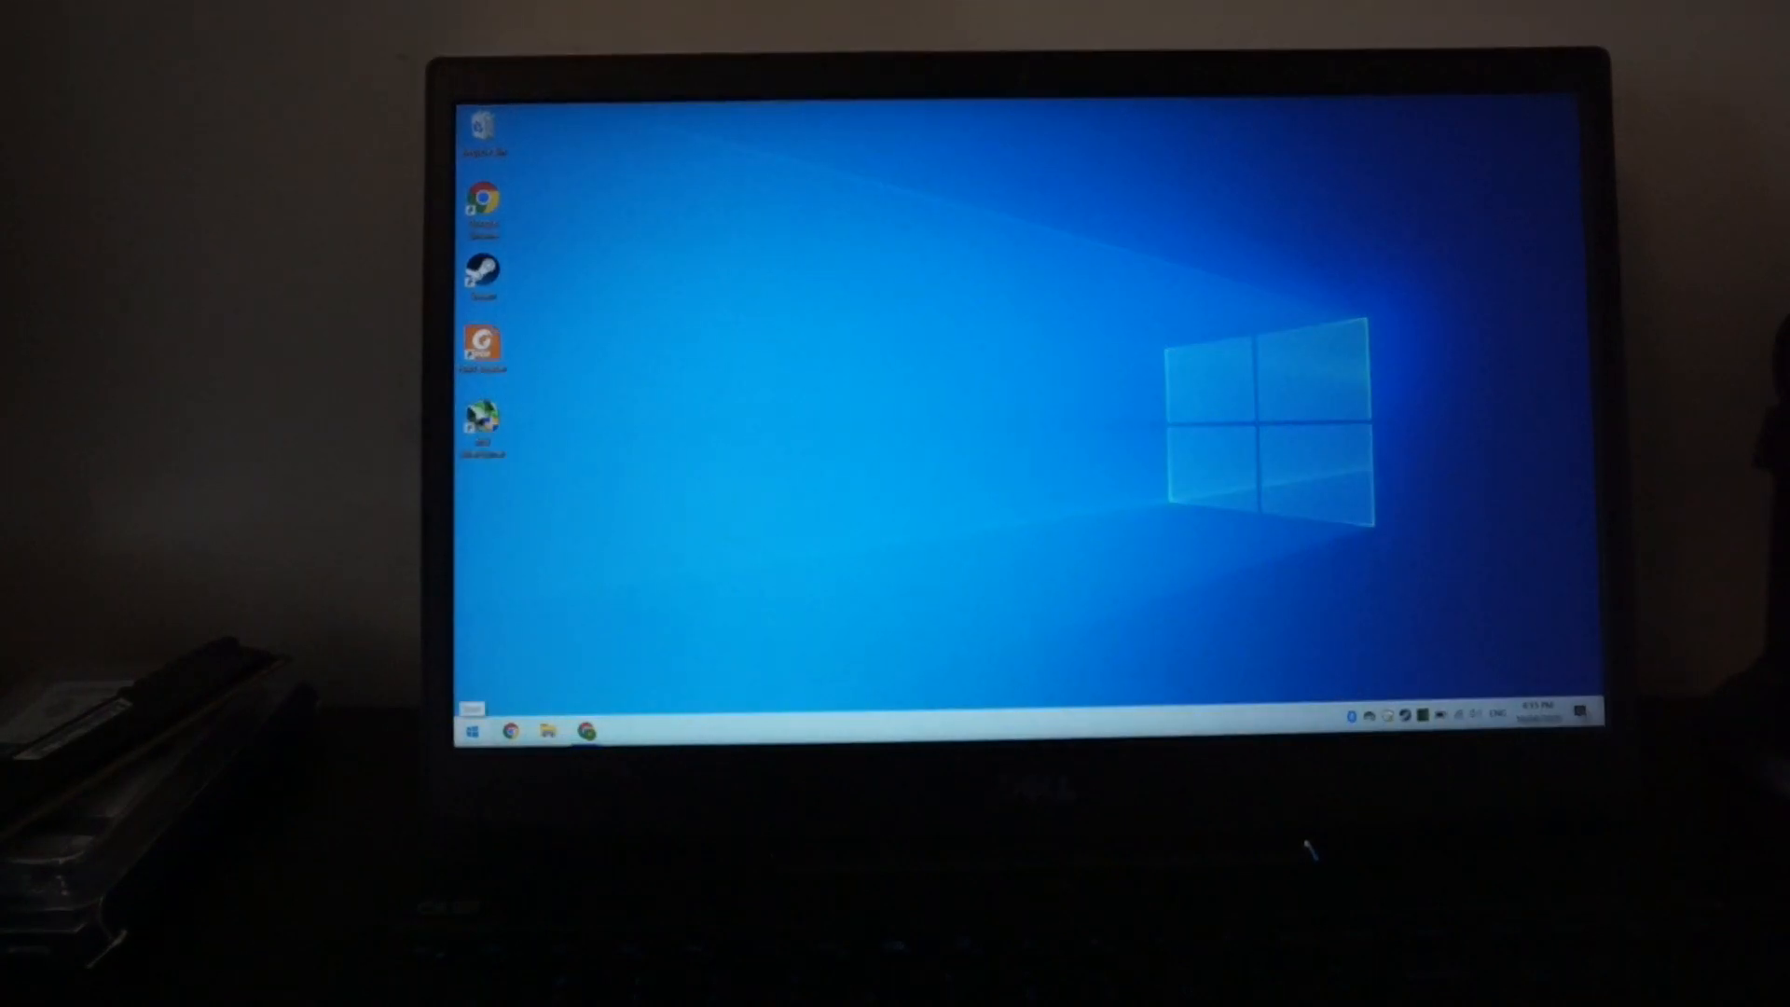
Restart Windows 10 from the Start menu's Power option into the recovery environment.
click(467, 731)
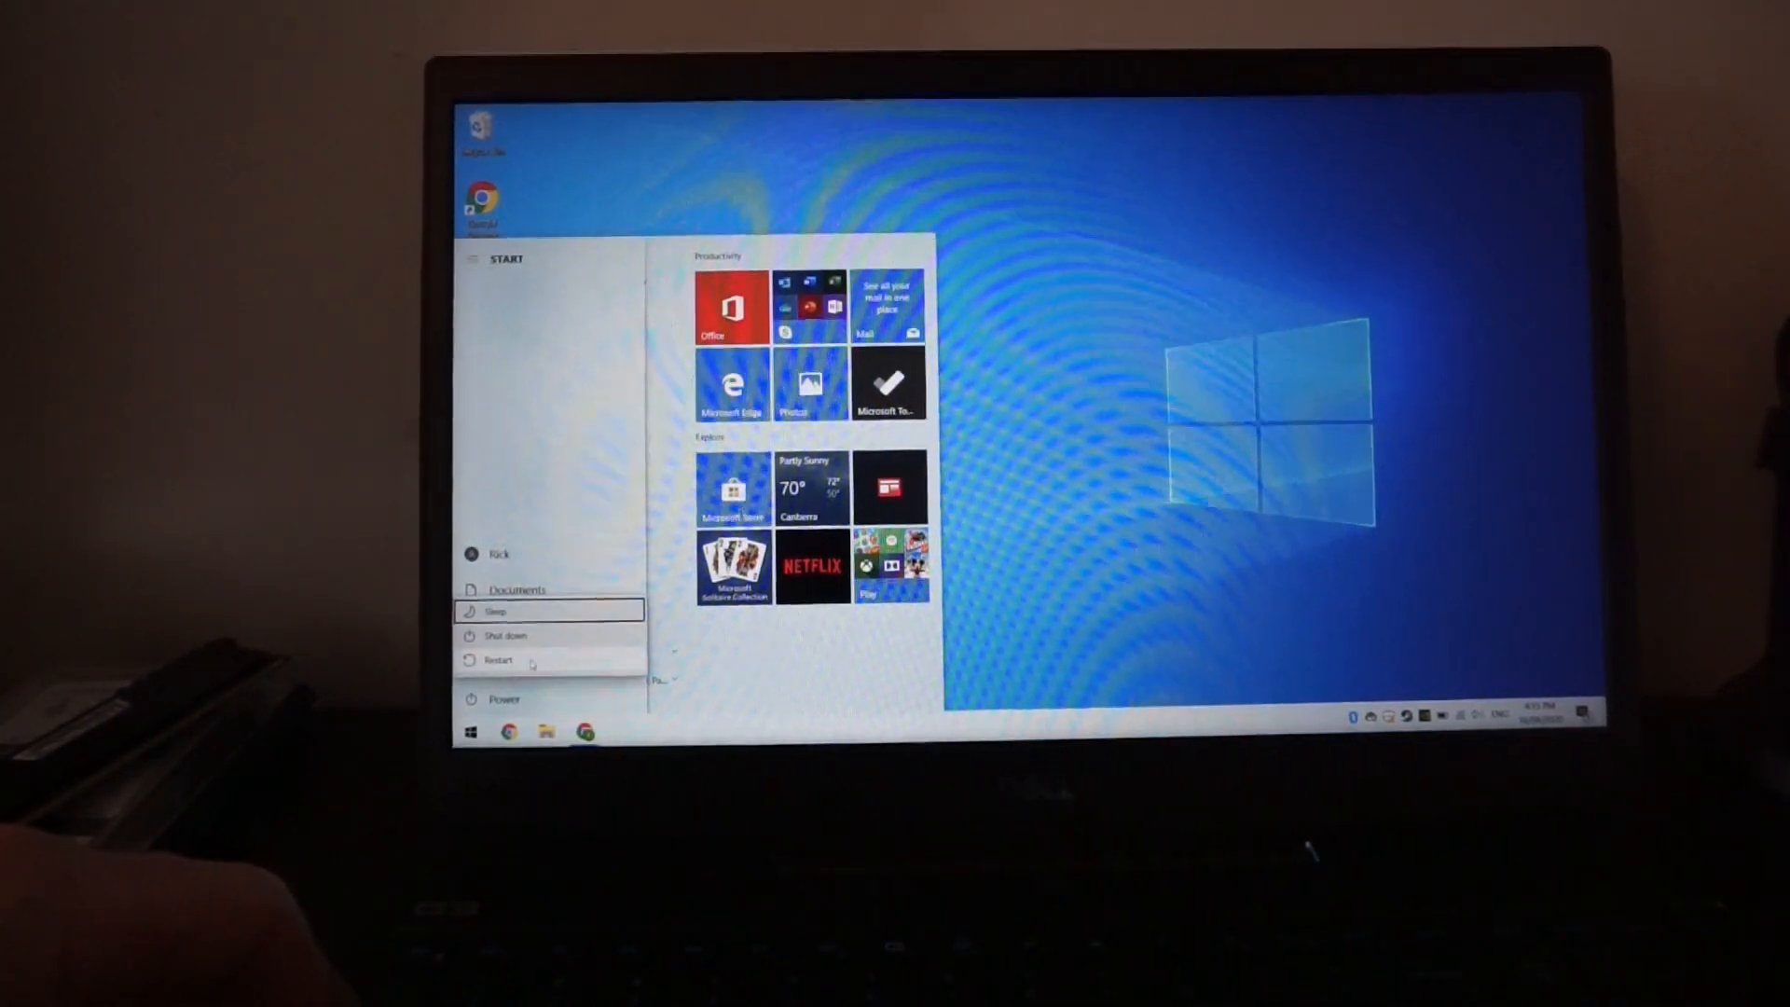
click(496, 660)
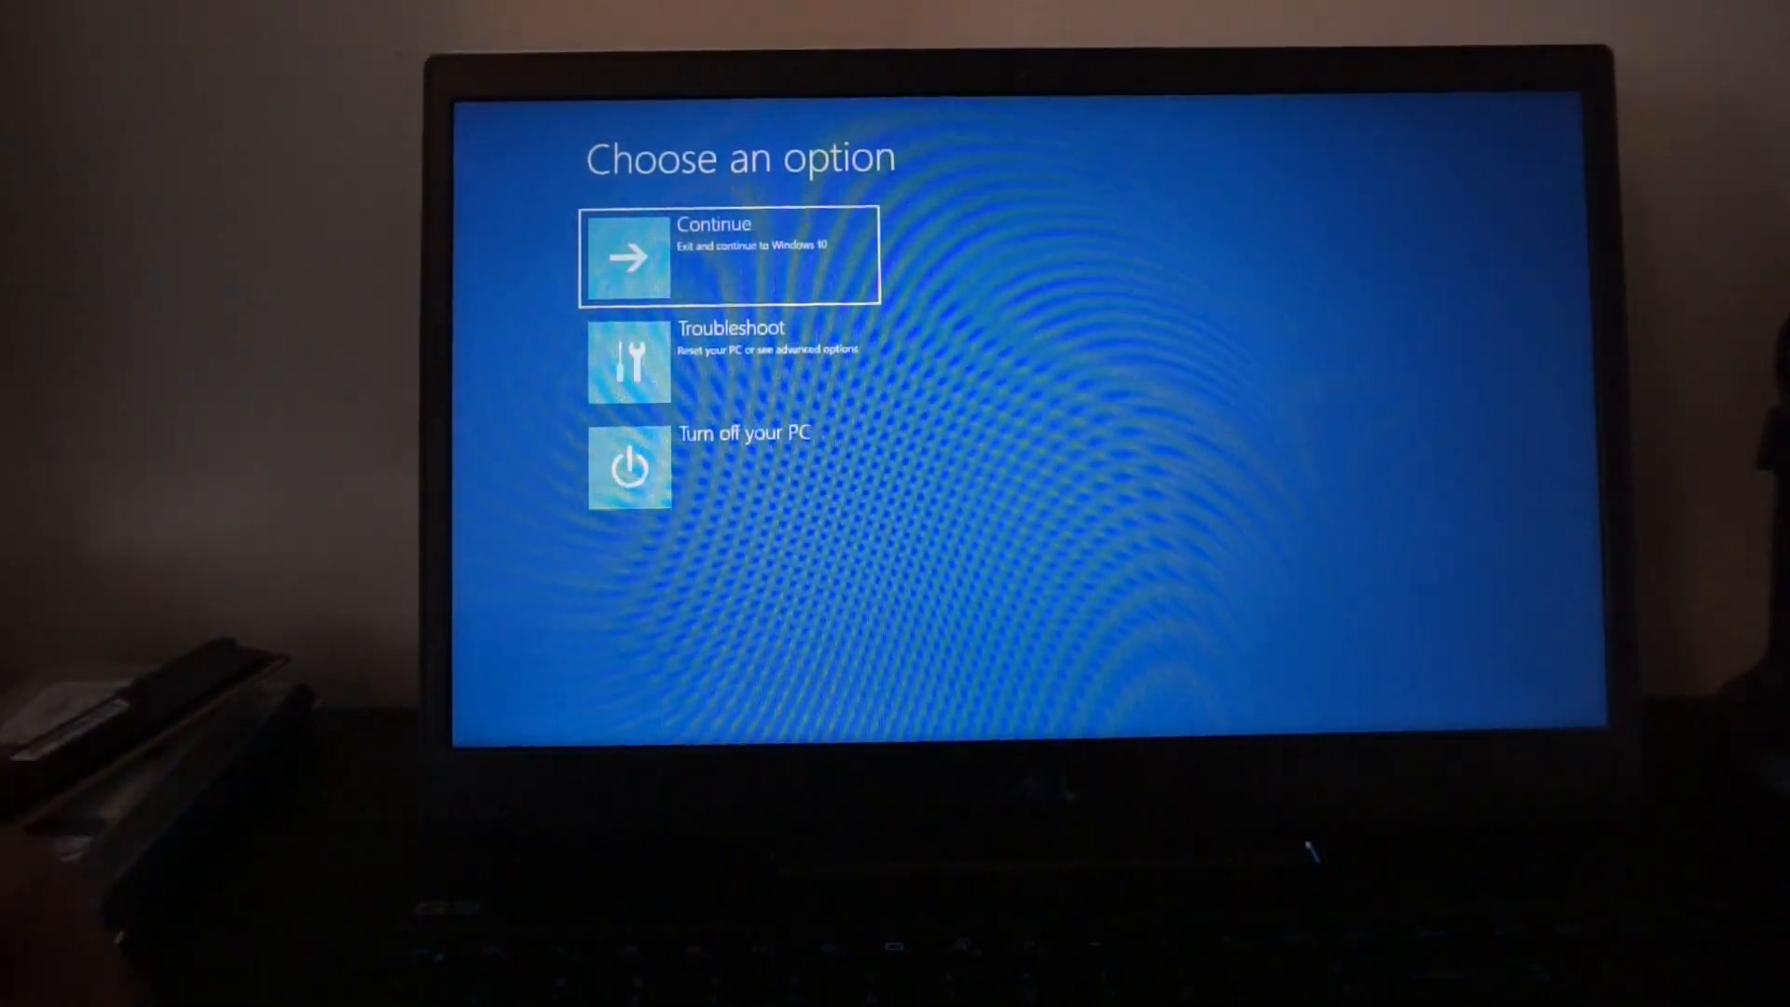
Go through Troubleshoot and Advanced options to restart into UEFI Firmware Settings.
click(729, 358)
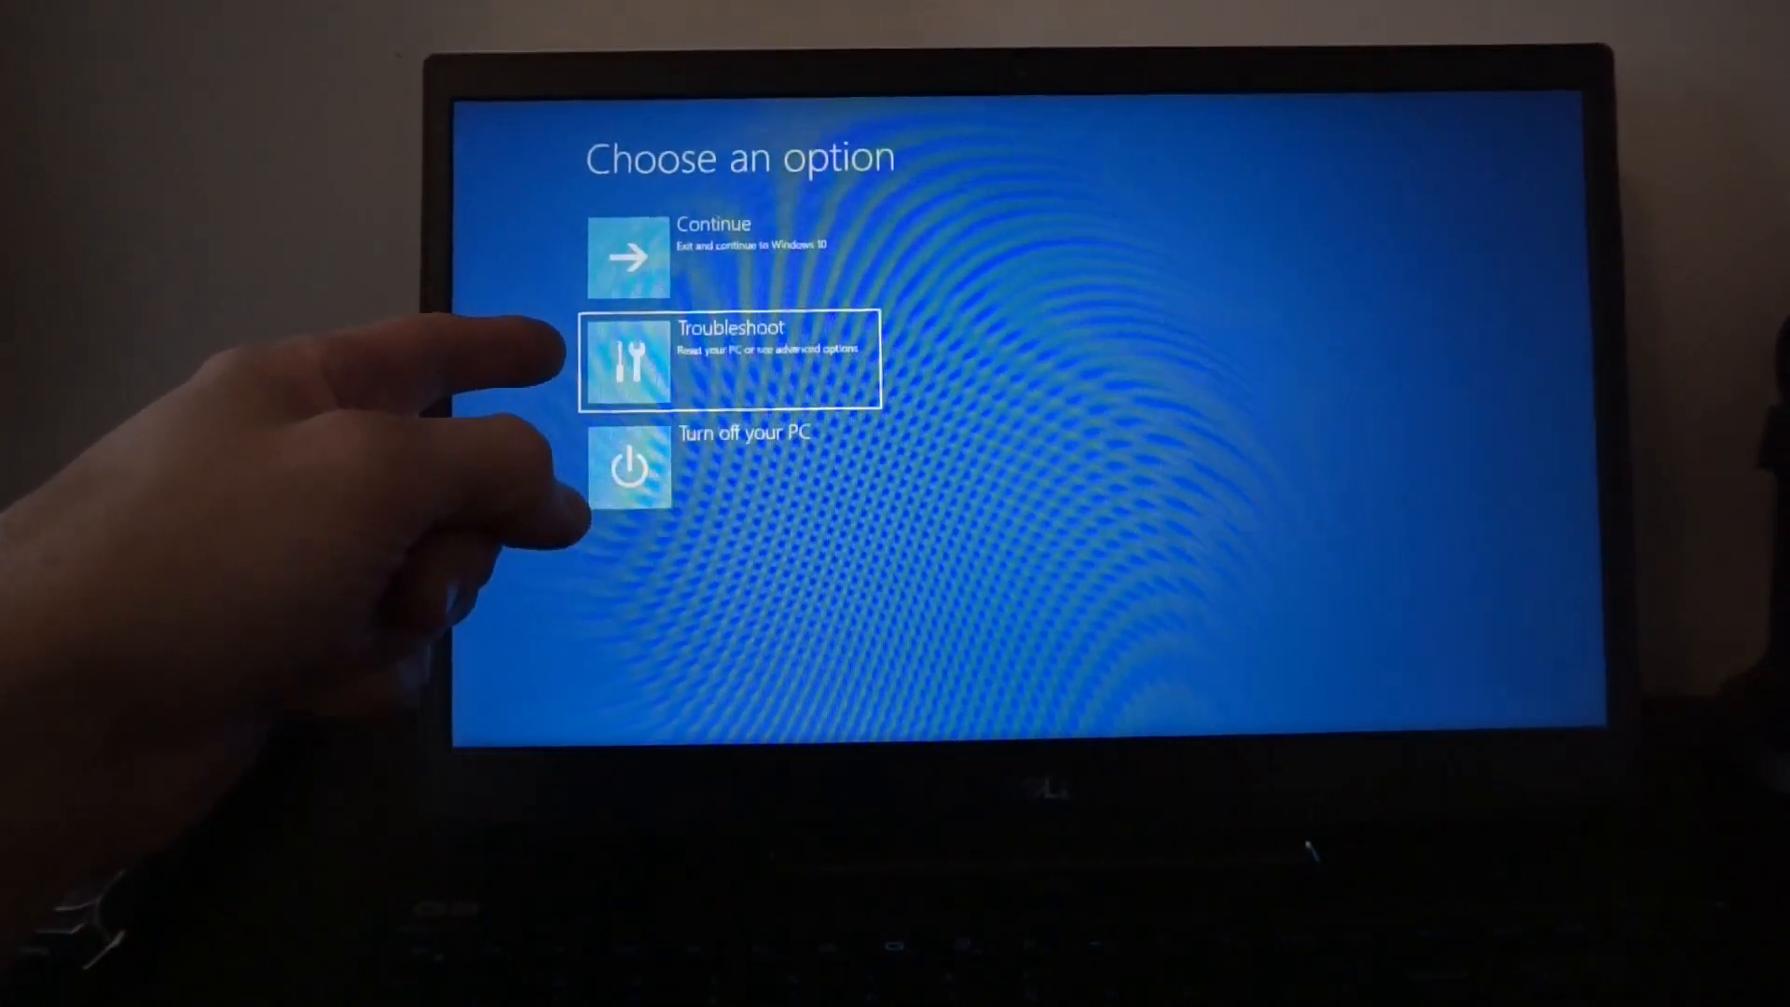
click(727, 358)
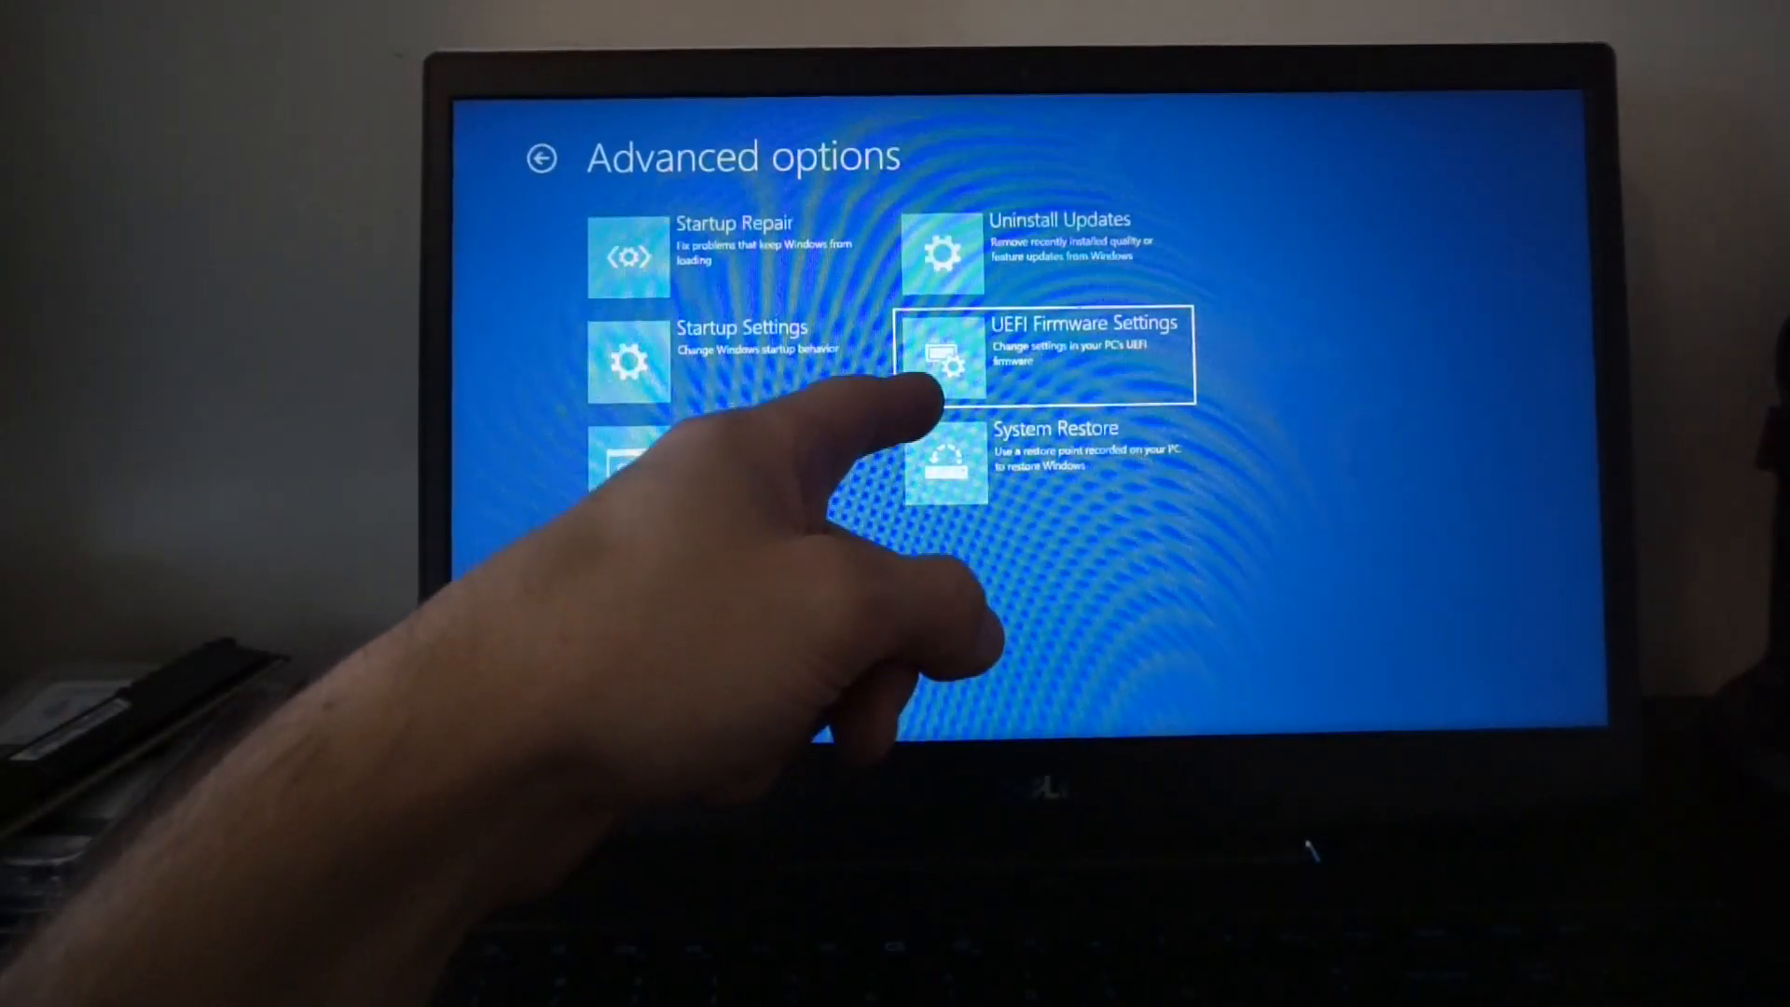
click(1050, 354)
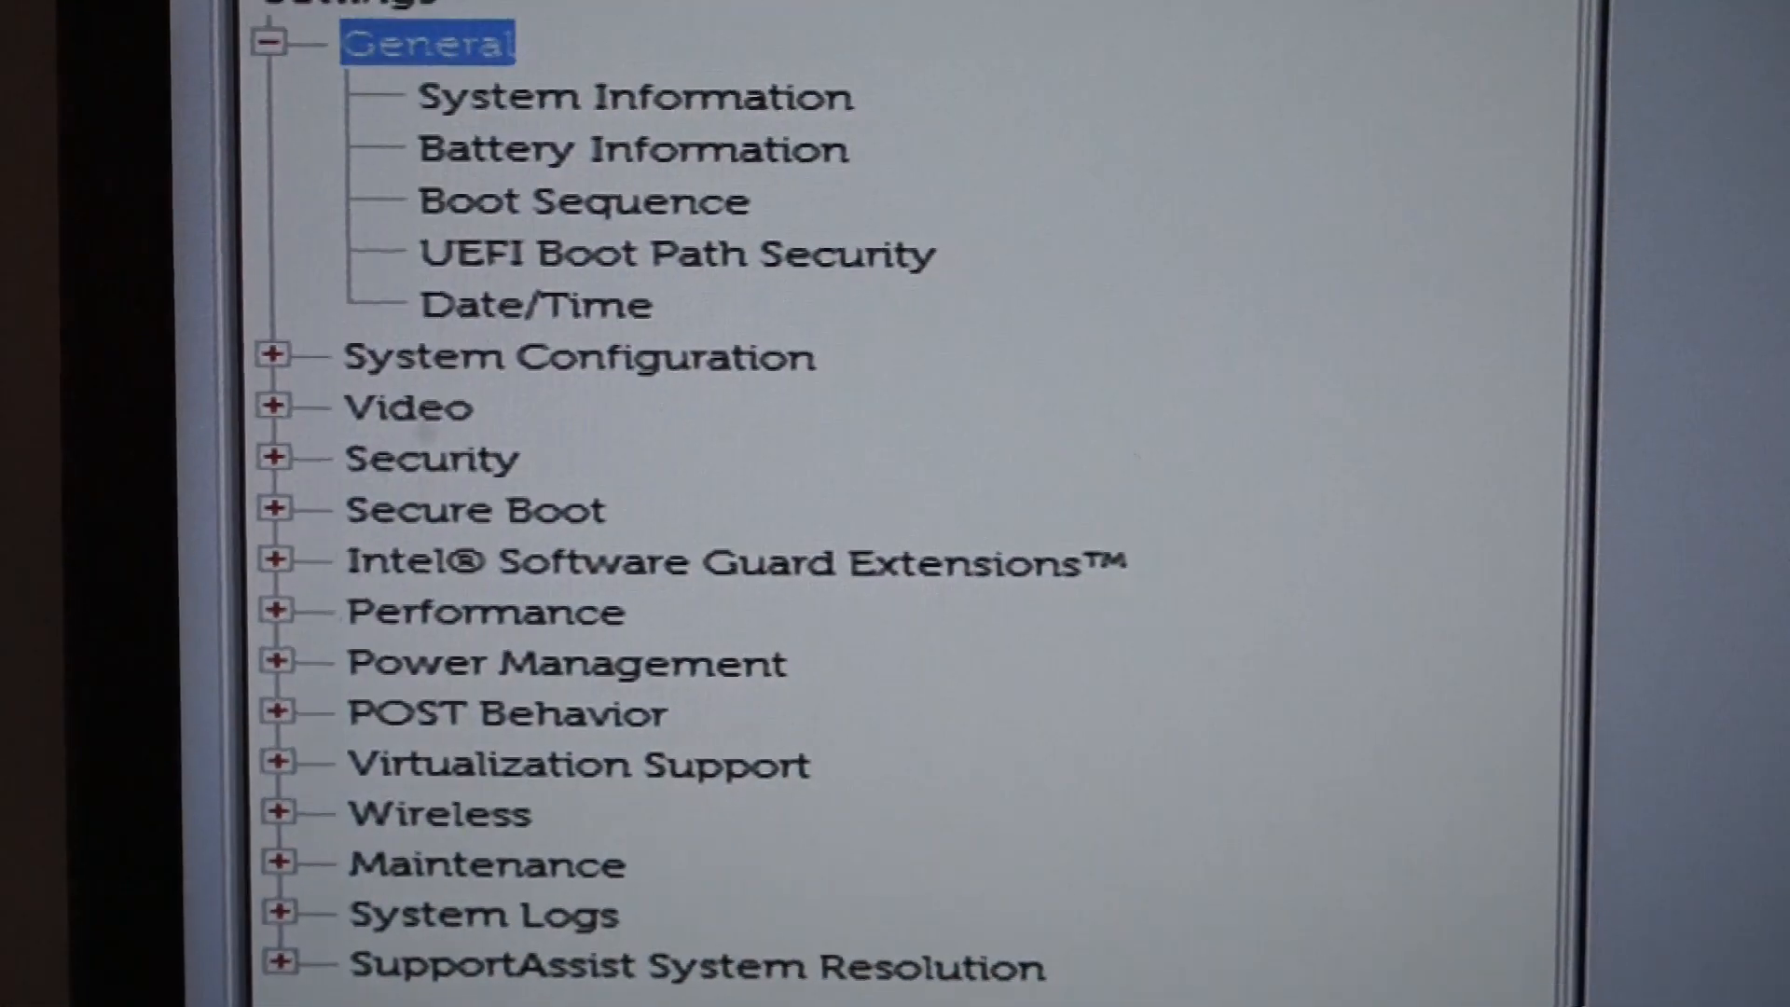
Expand the Performance group in the Settings tree to list its CPU options.
click(535, 304)
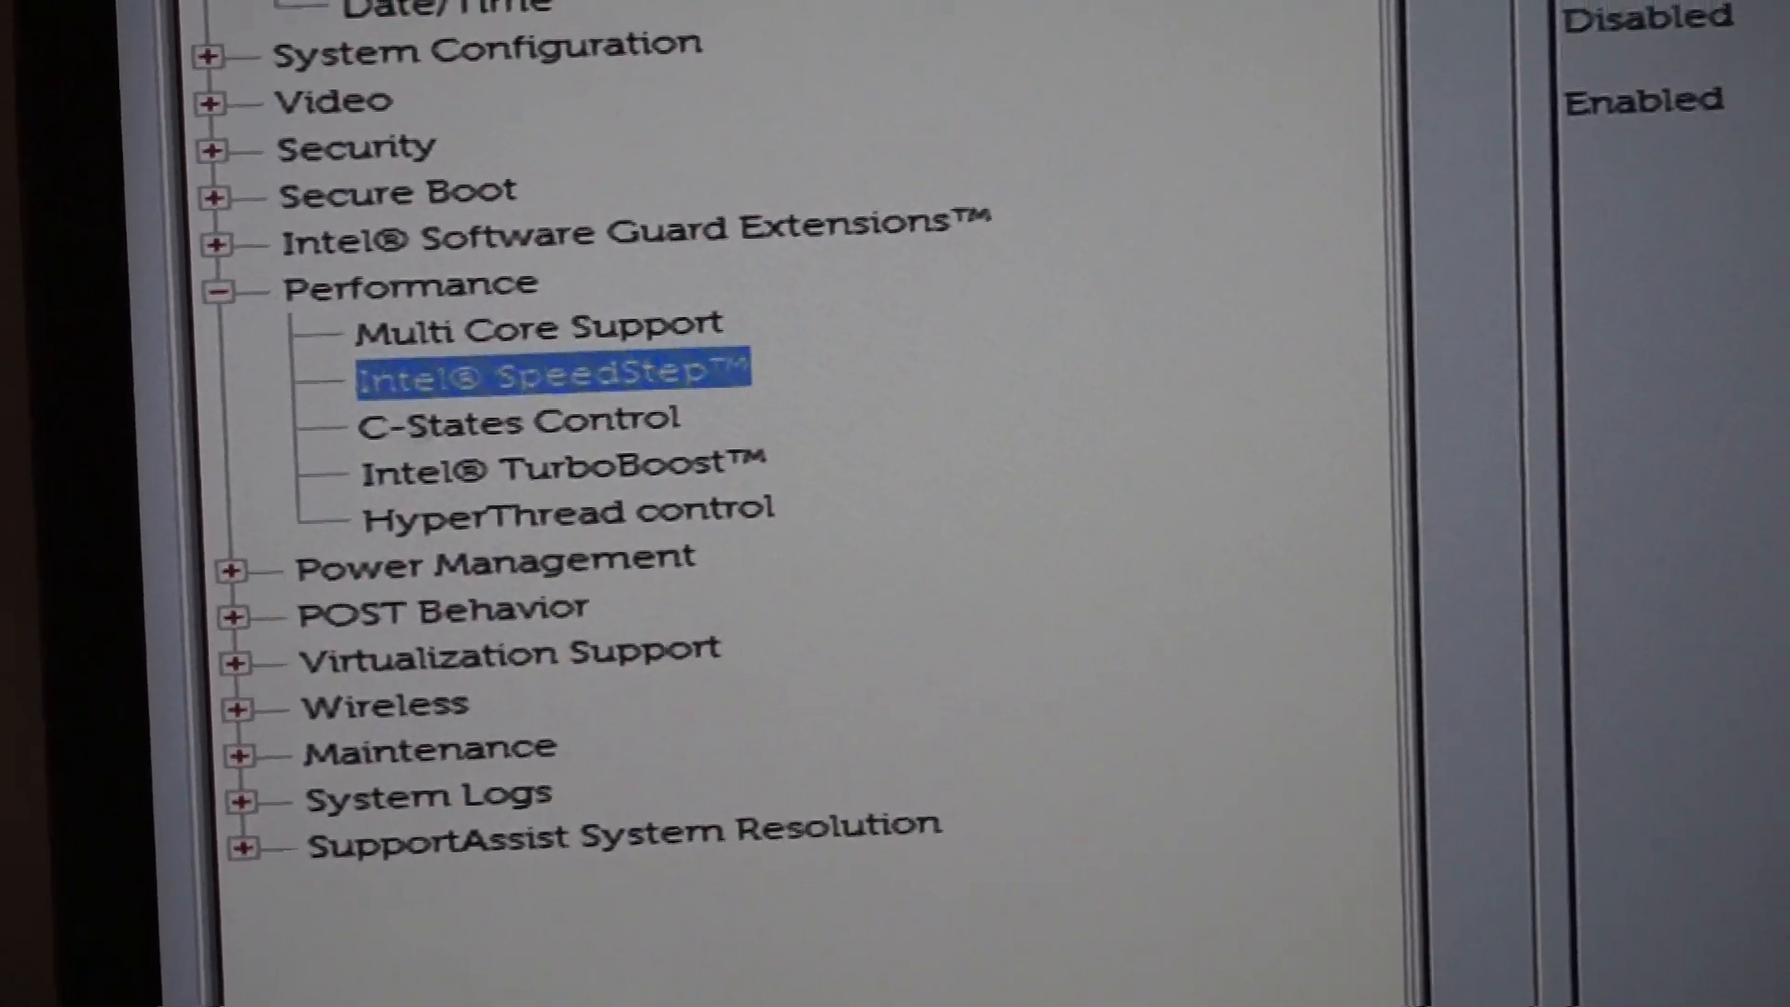
Review HyperThread and C-States Control, then exit BIOS setup to reboot the laptop.
click(554, 373)
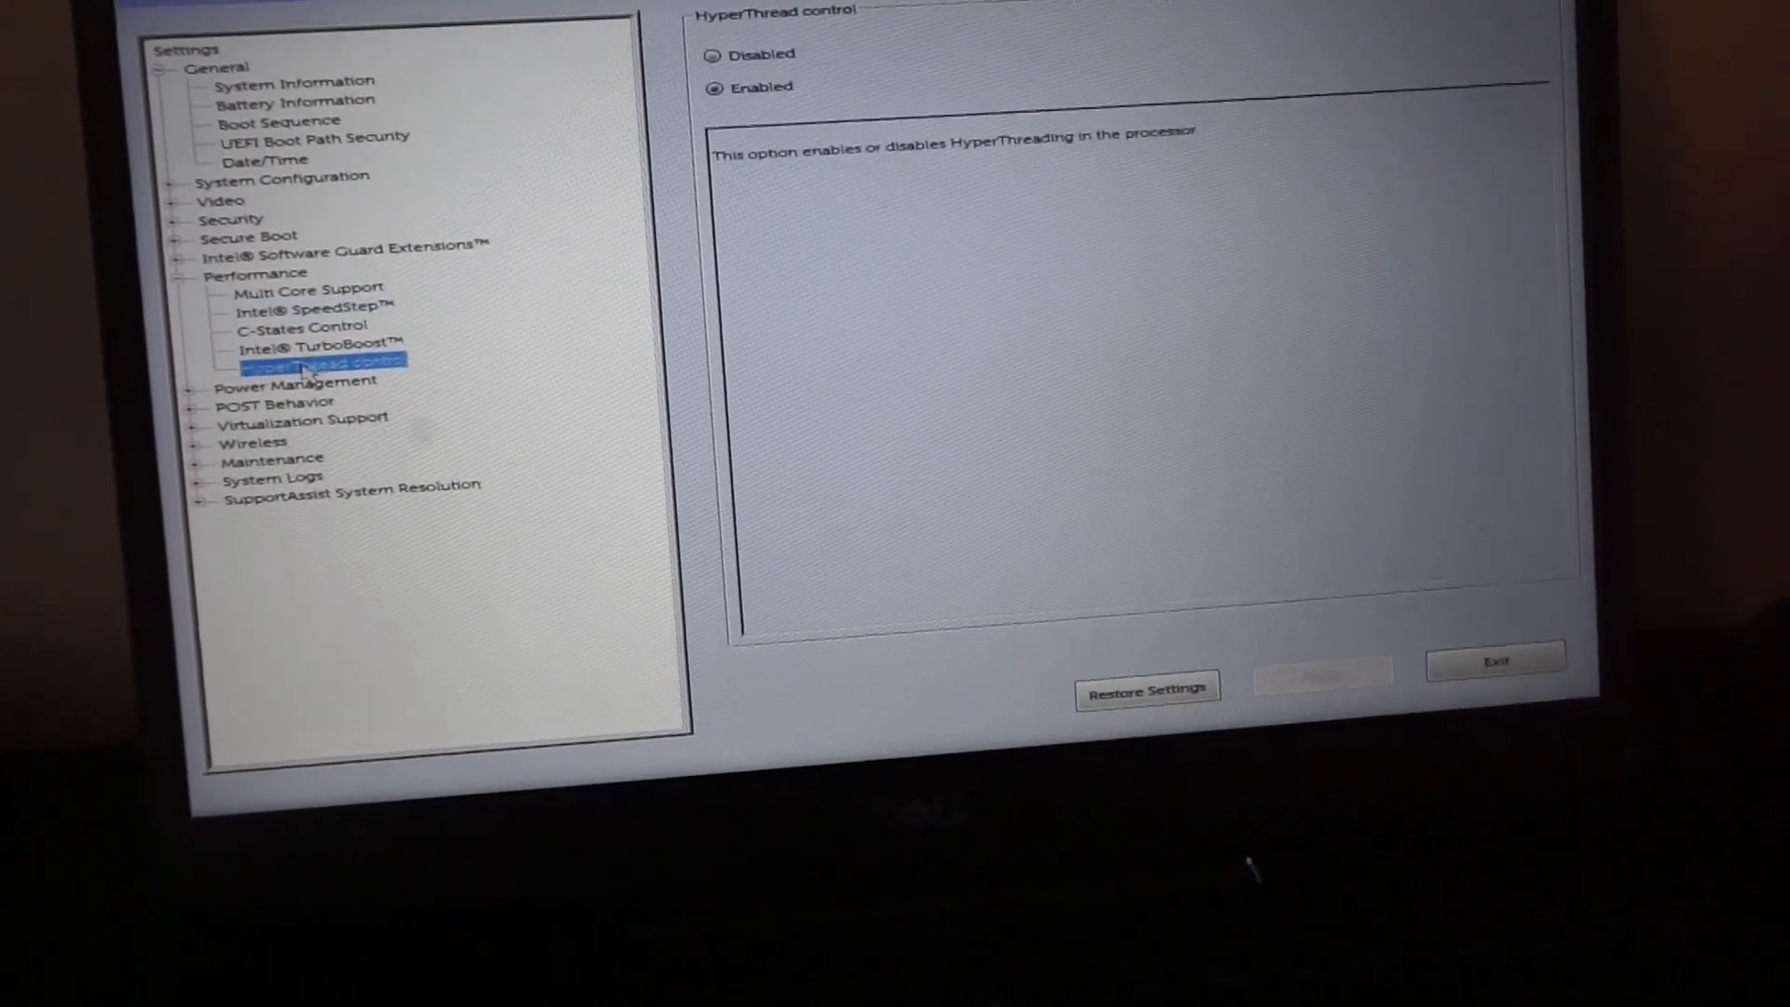
click(299, 325)
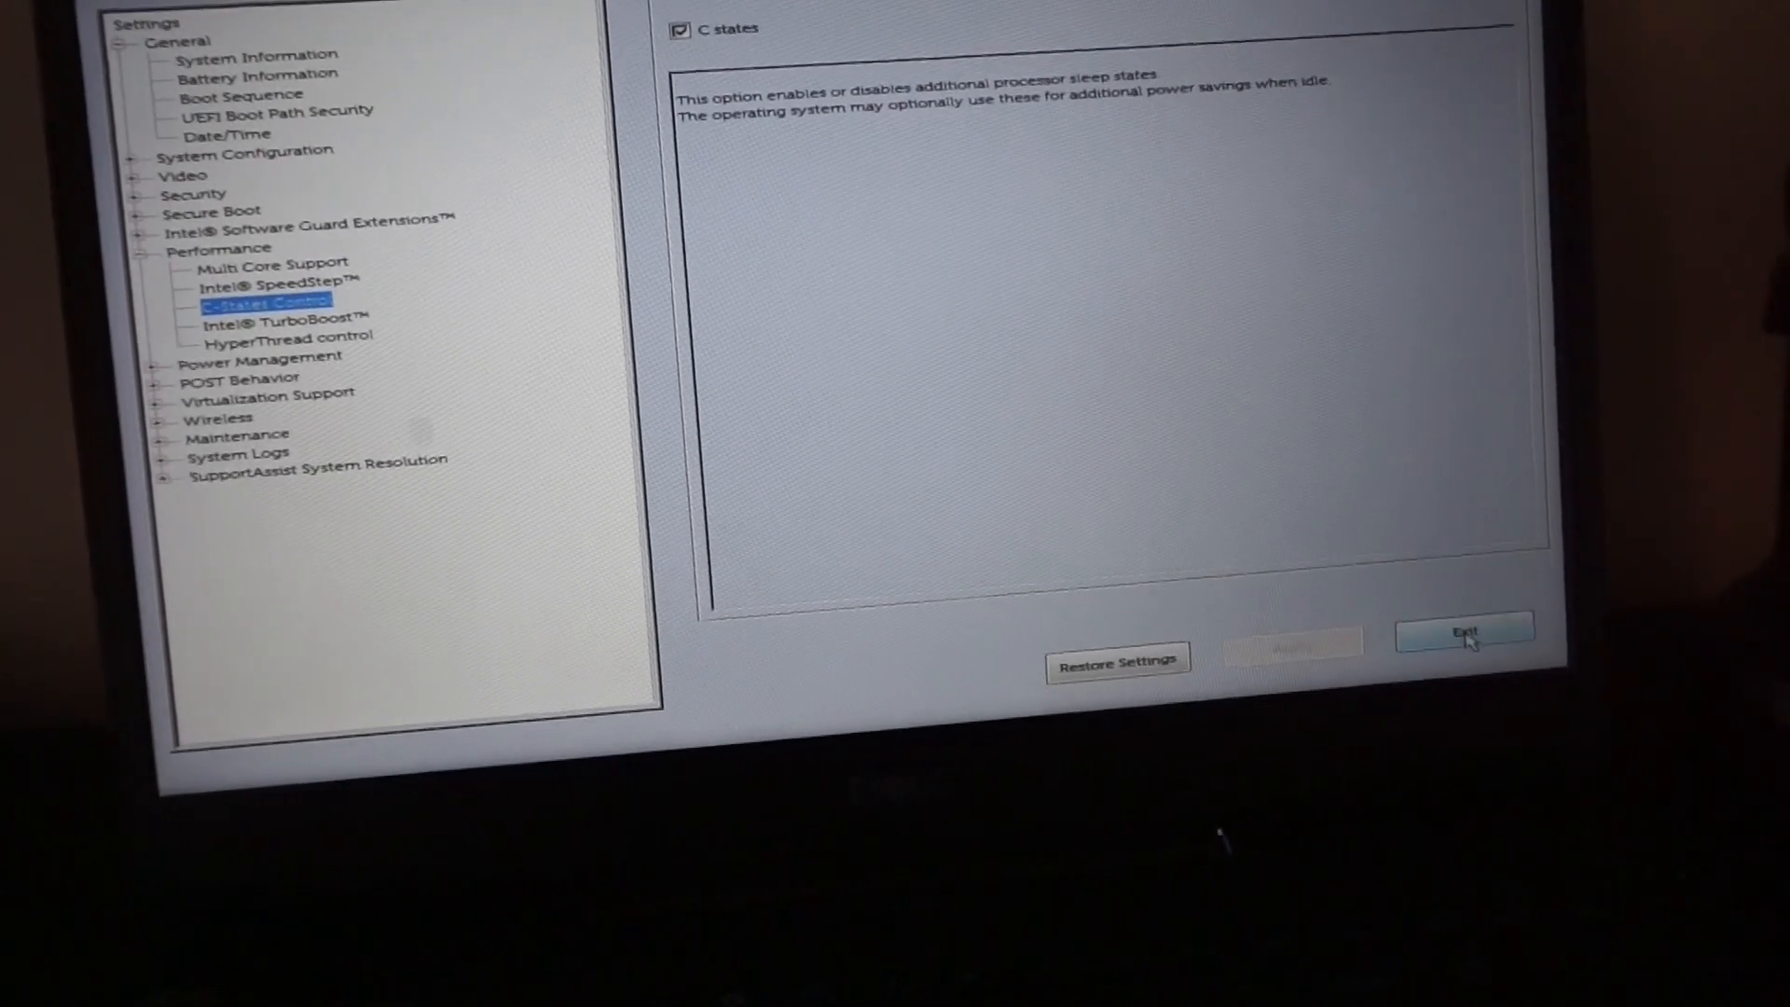
click(1466, 632)
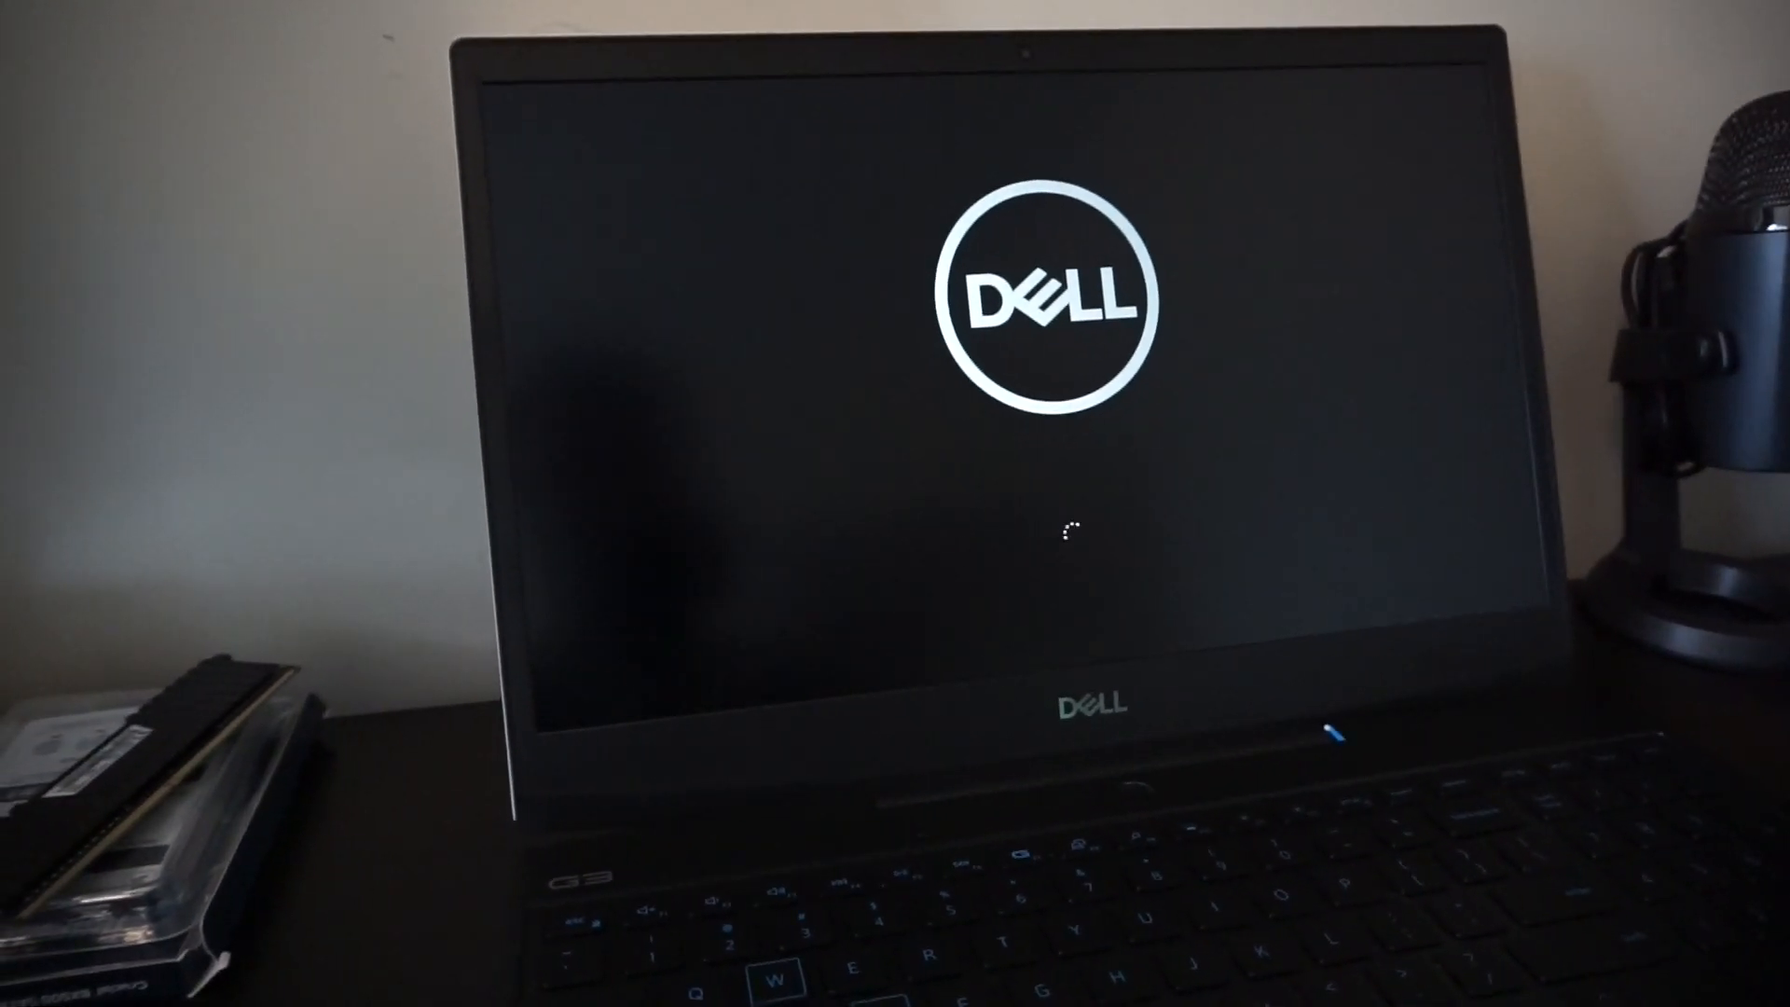